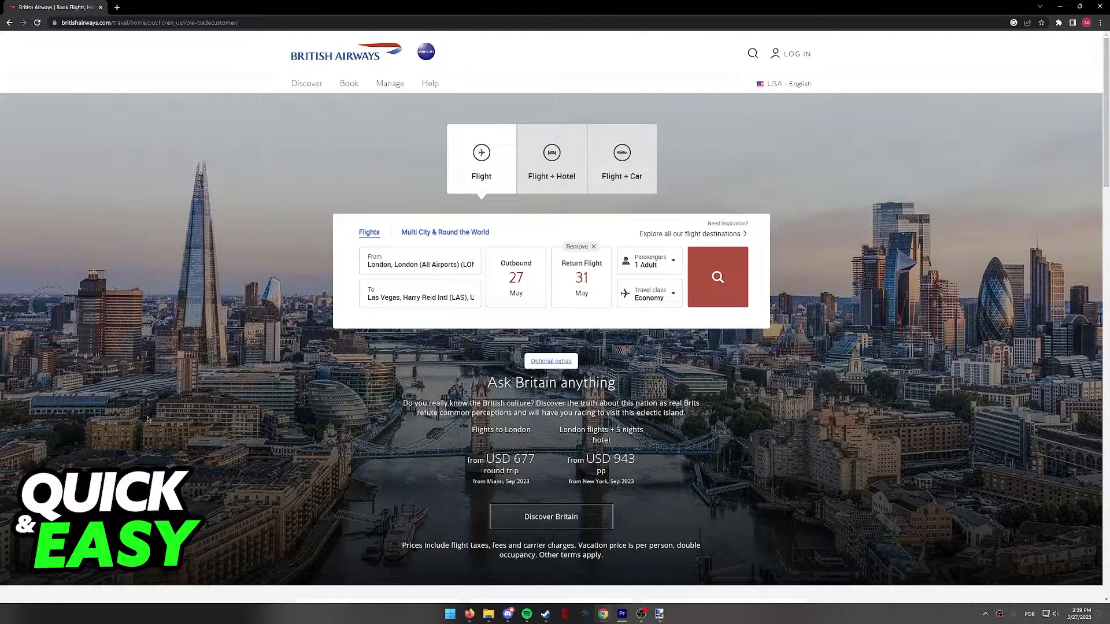
Step: Scroll the homepage down to the Manage My Booking, Check in and flight status bar
scroll(down, 3)
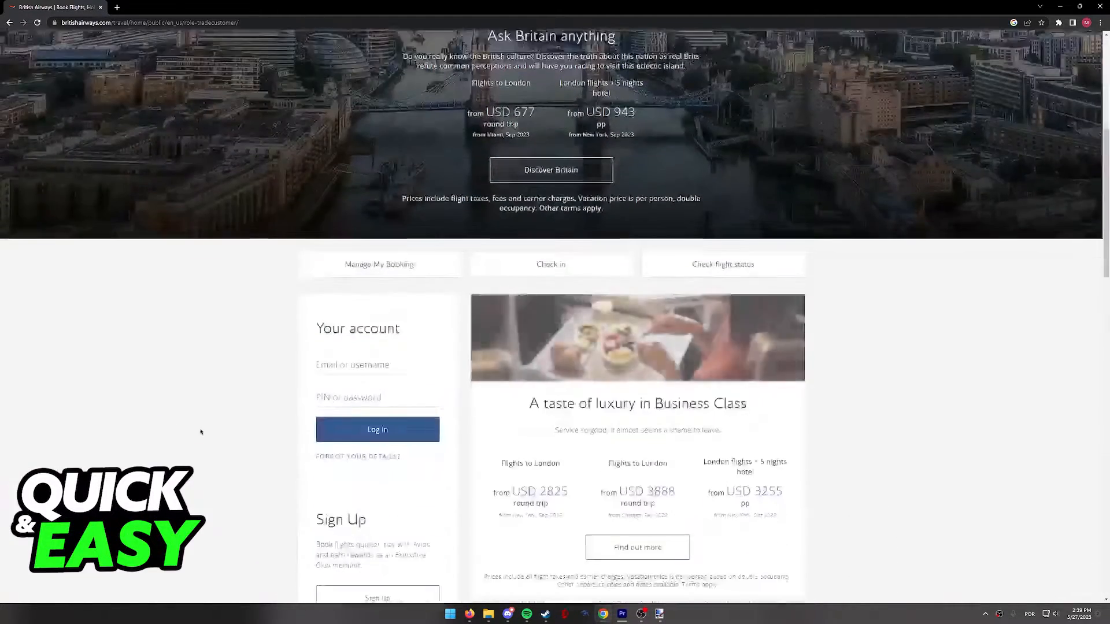
scroll(down, 3)
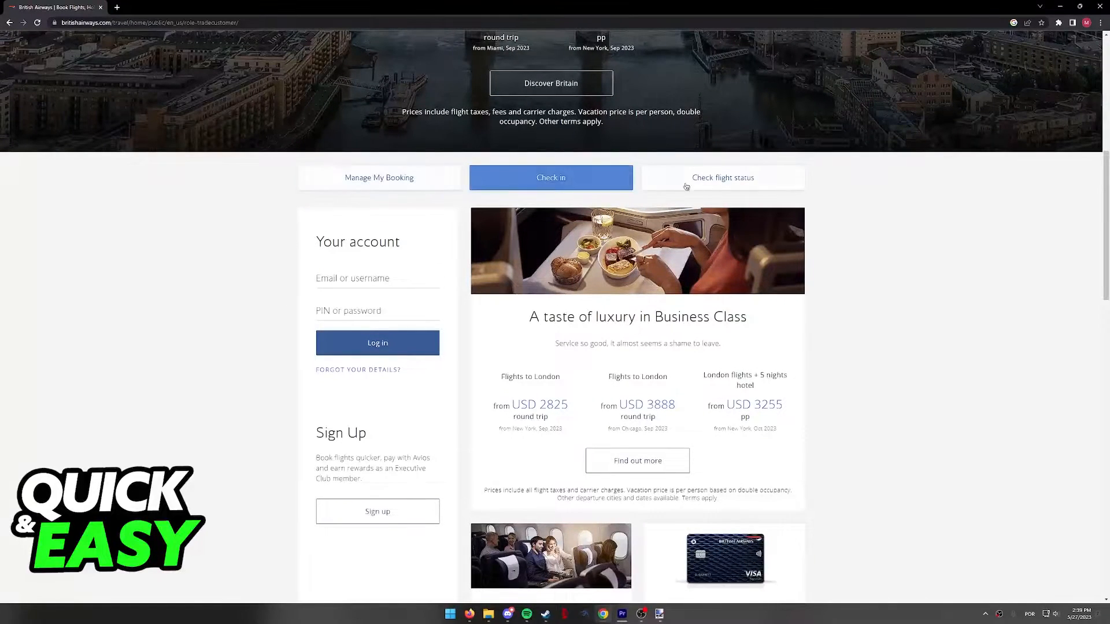
click(379, 178)
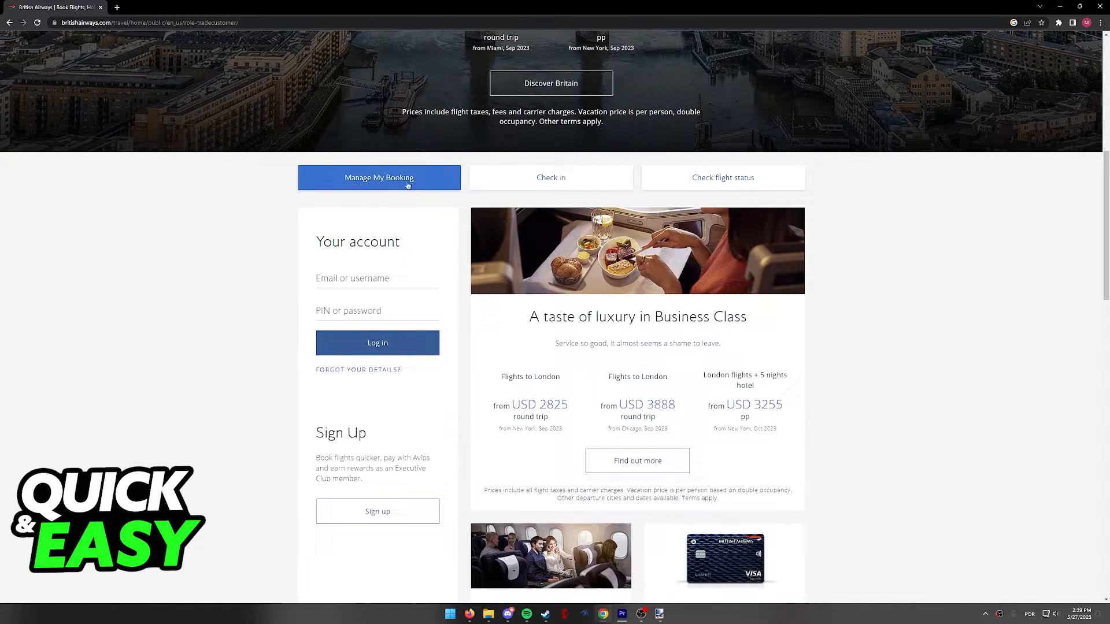
click(723, 178)
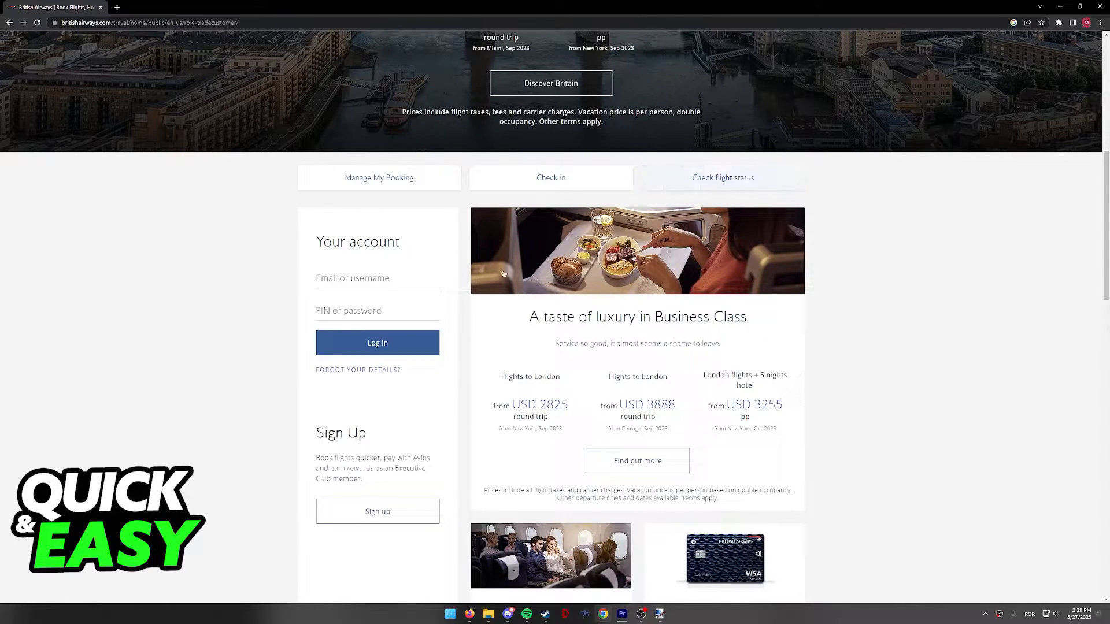
click(379, 178)
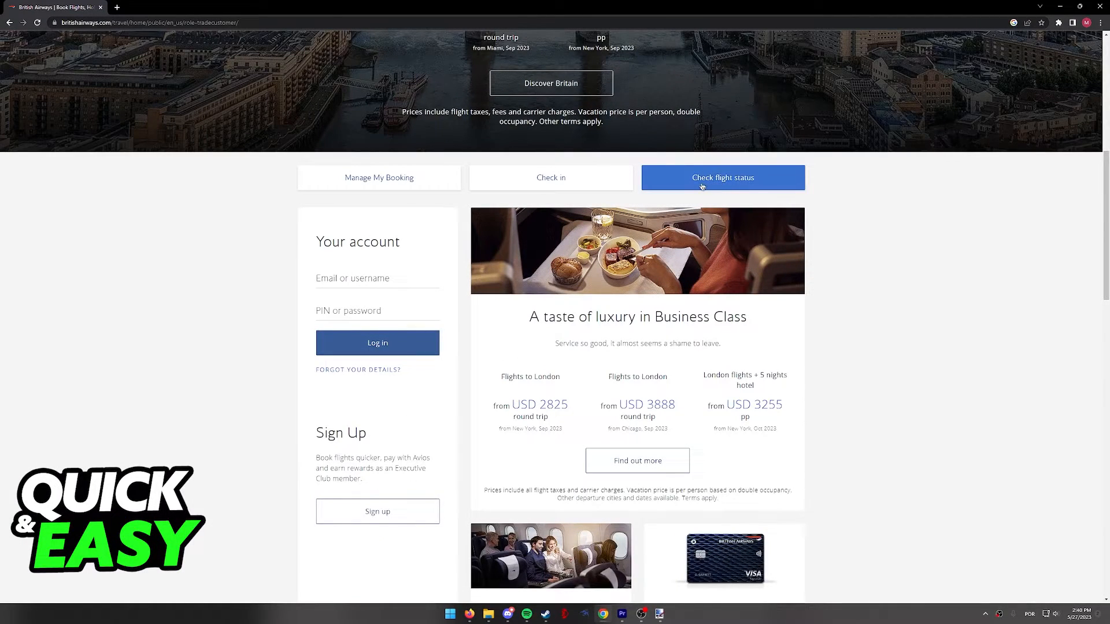
Step: Start online check-in with the booking reference and last name, then begin adding the passenger's passport information
click(722, 178)
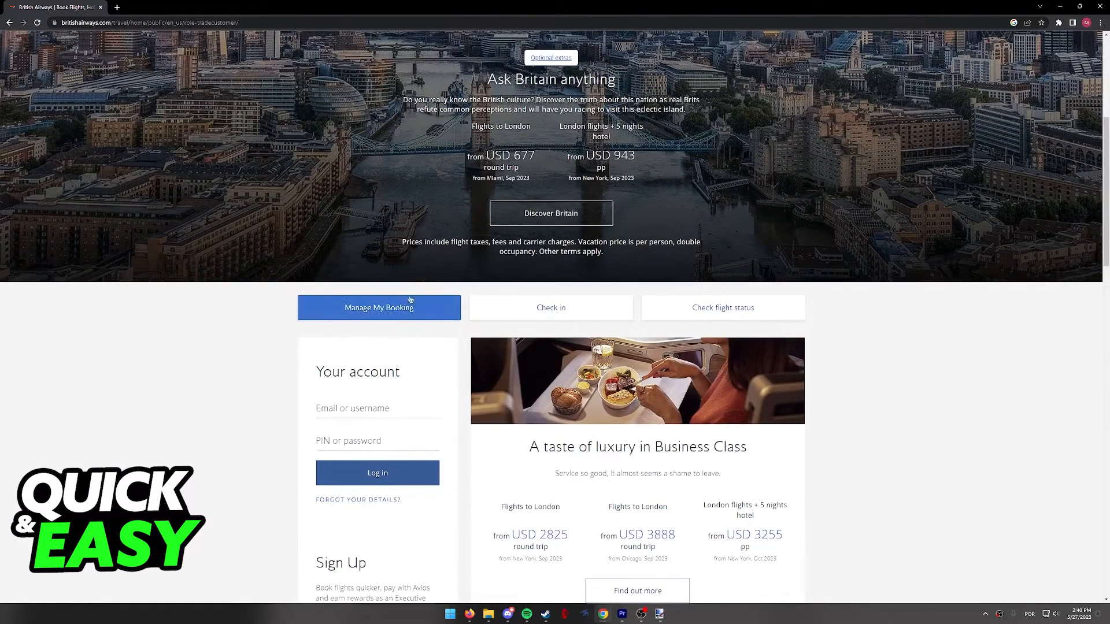
click(550, 307)
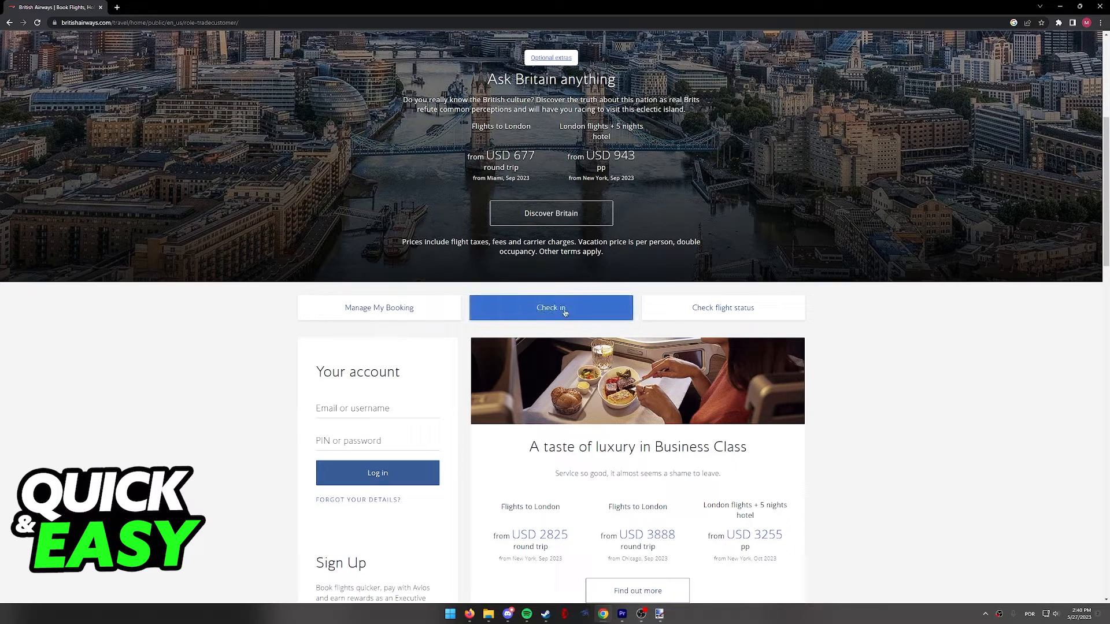
click(550, 307)
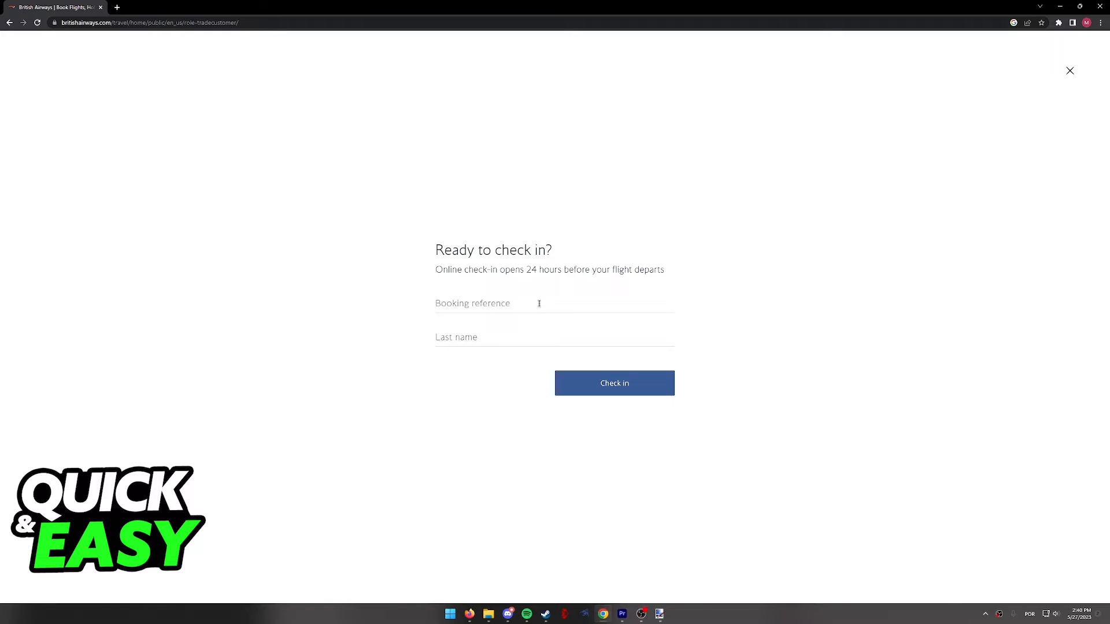
click(614, 383)
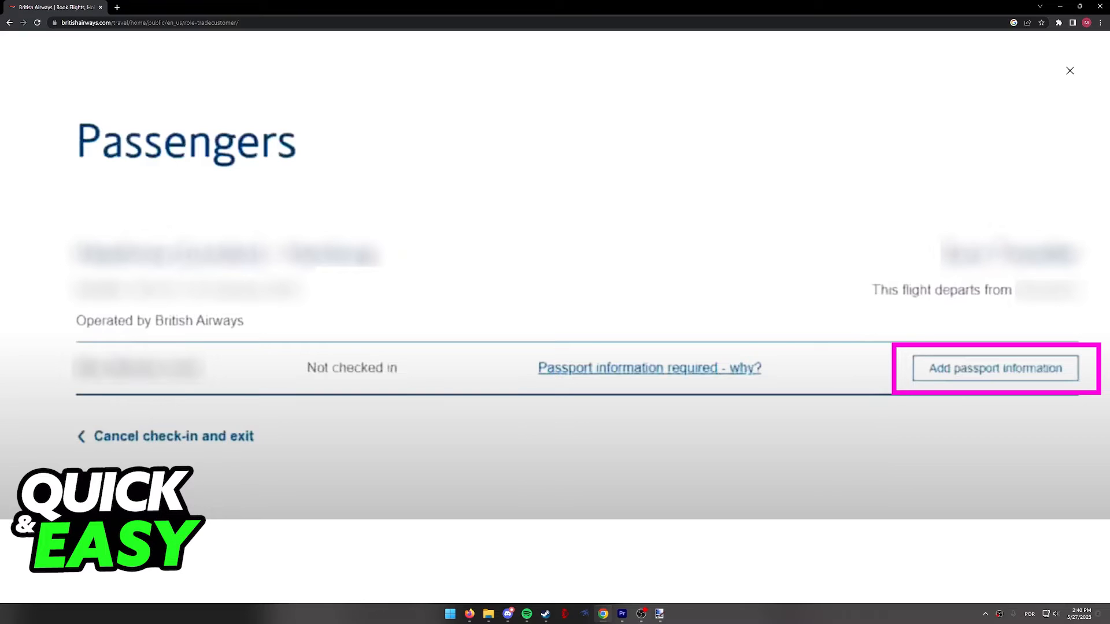
click(994, 368)
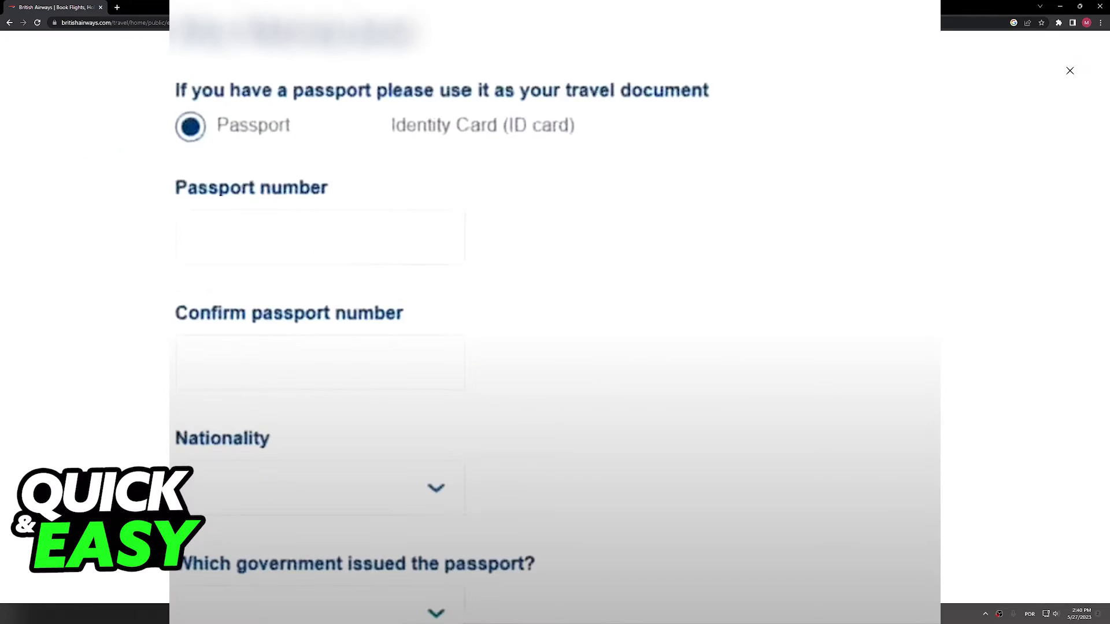